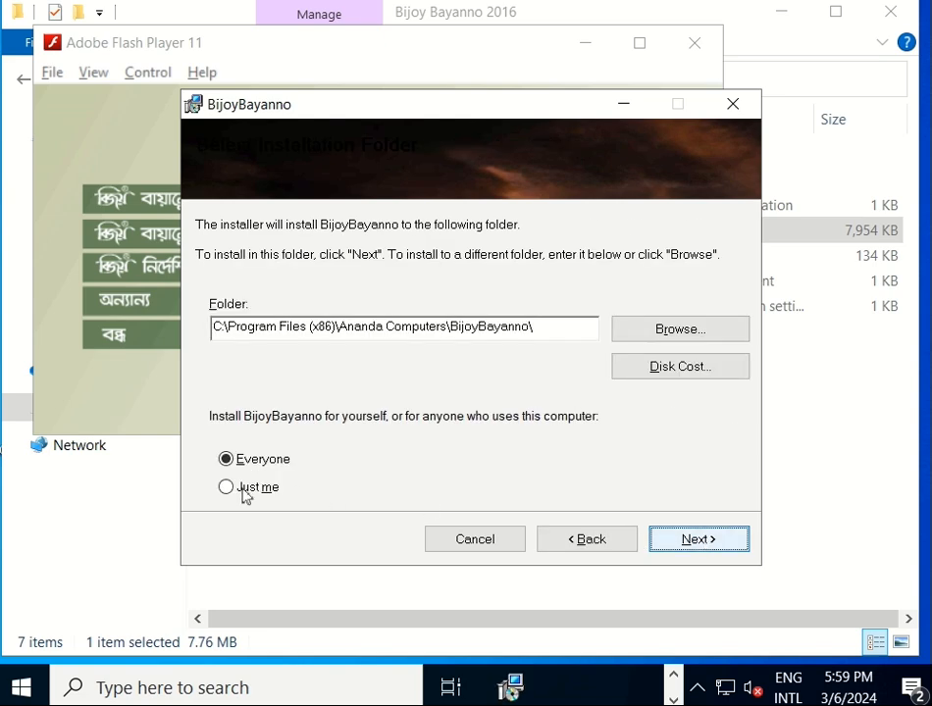
Step: Accept the licence, install BijoyBayanno through the UAC prompt and close the finished installer
left_click(225, 487)
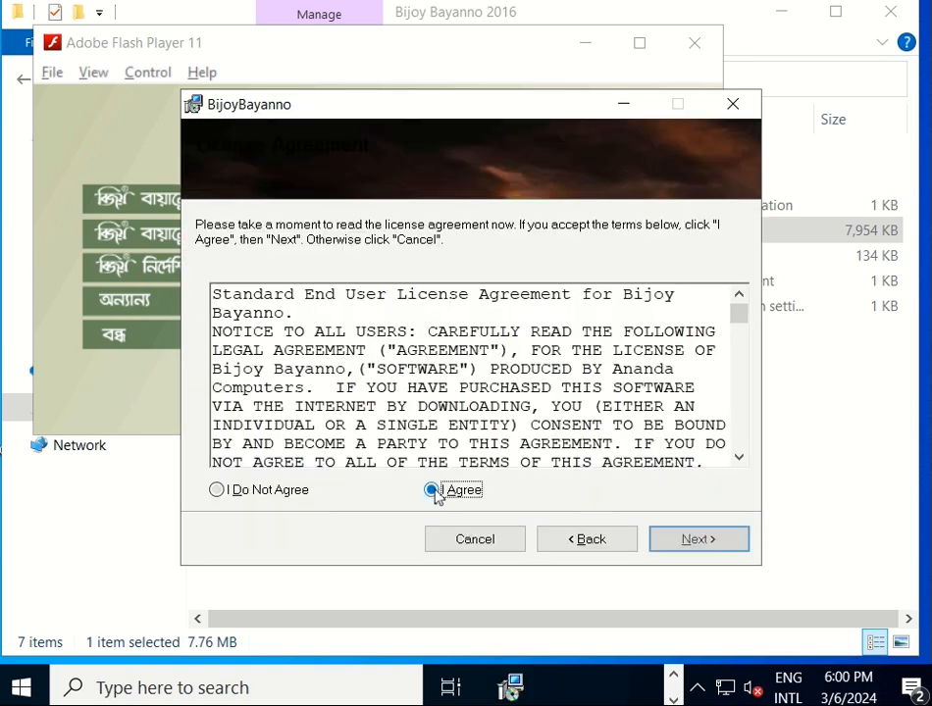
left_click(699, 538)
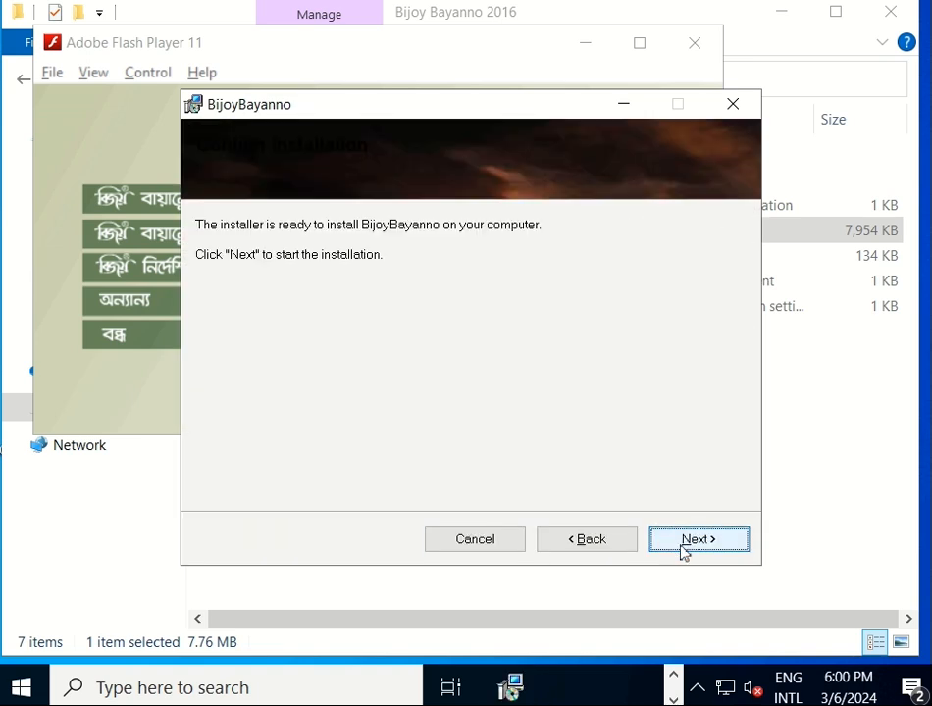
left_click(699, 538)
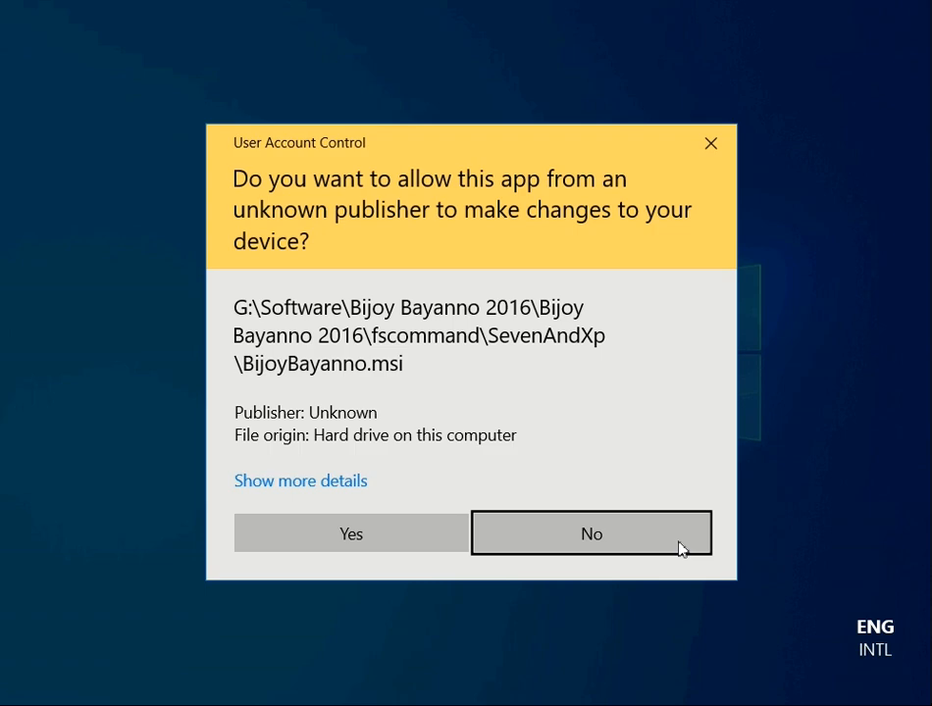
left_click(352, 533)
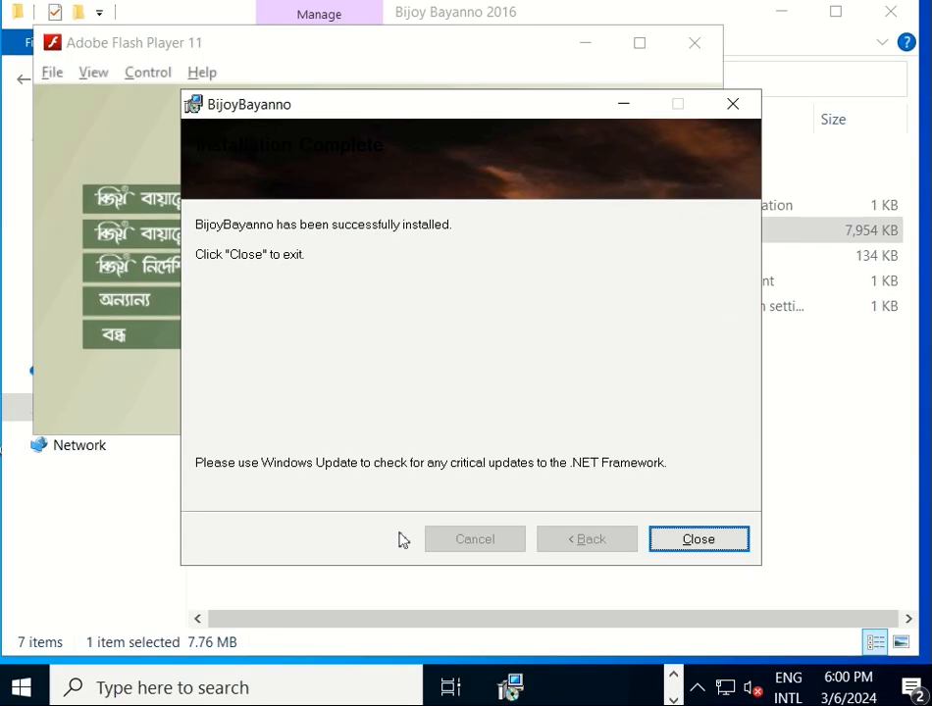
left_click(699, 538)
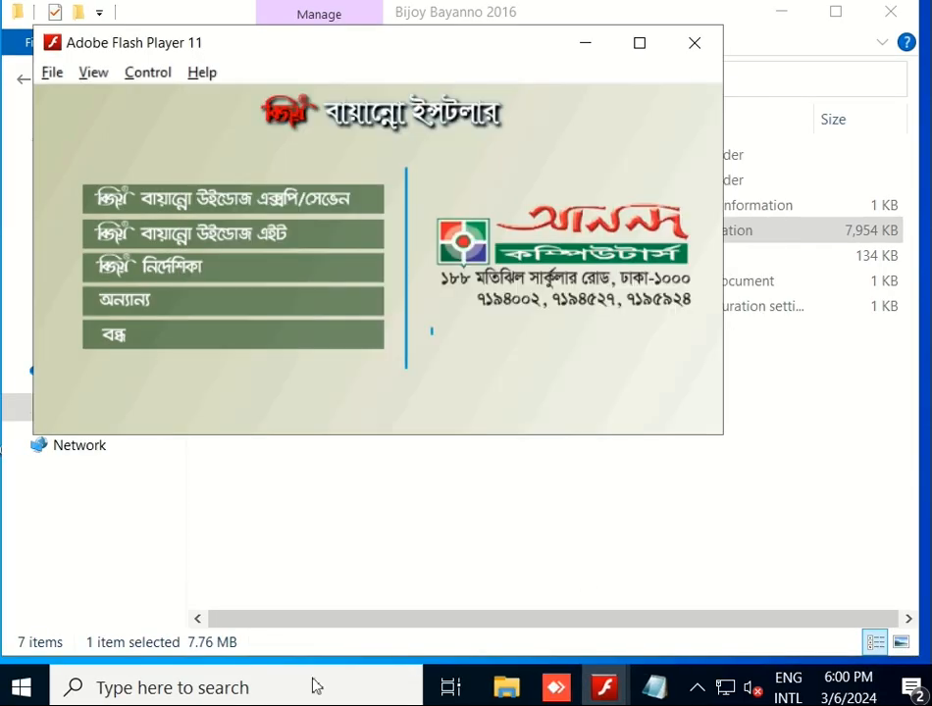
Step: Open the keys text document from the Bijoy Bayanno 2016 folder in Notepad
left_click(173, 687)
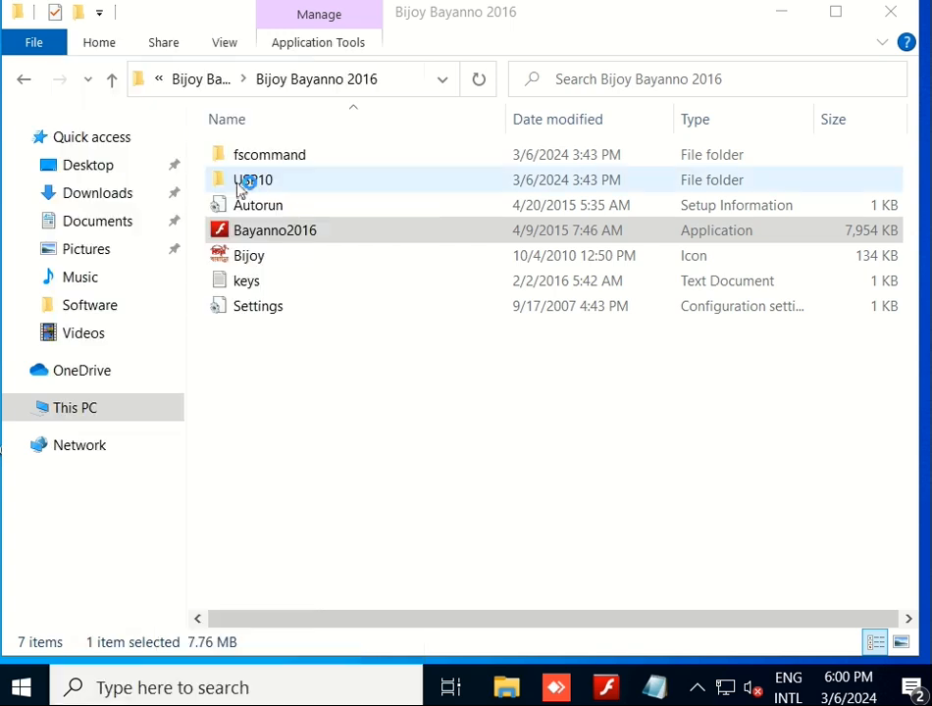
left_click(245, 280)
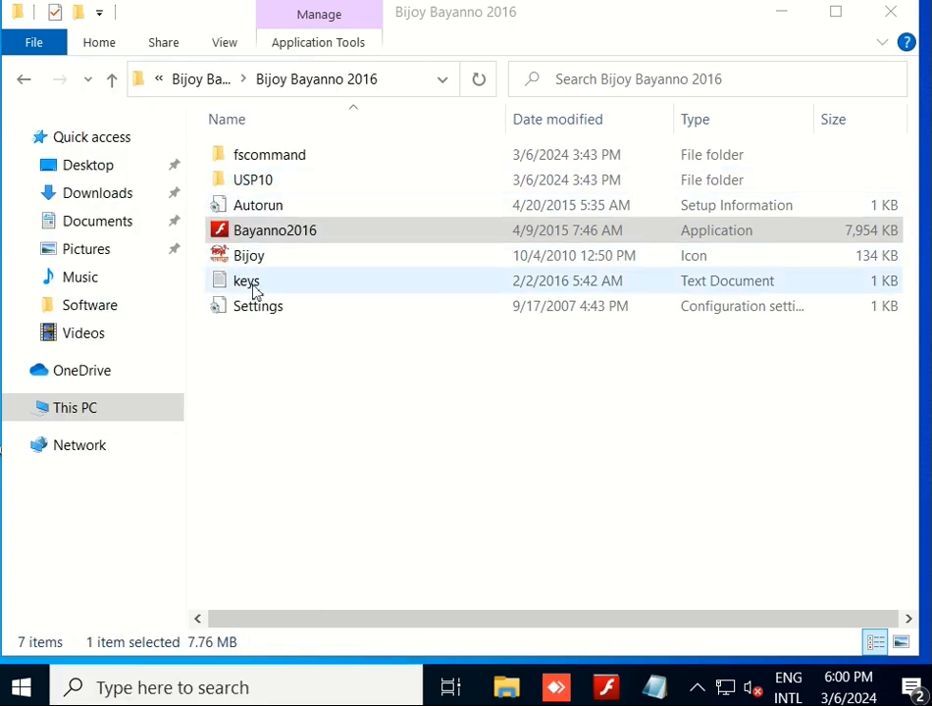
double_click(245, 281)
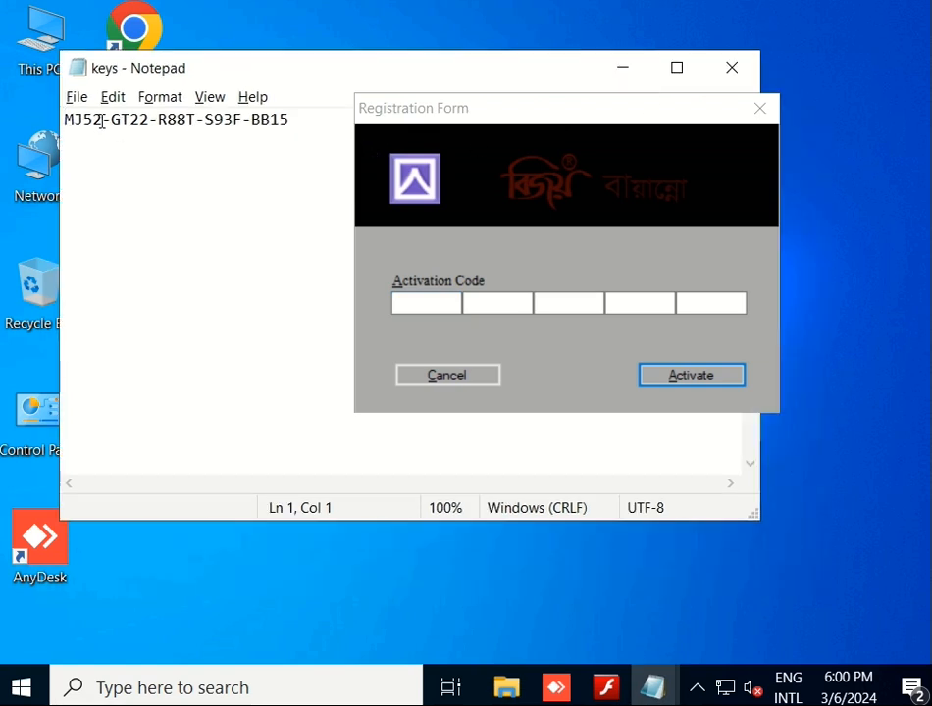
Step: Enter the first code groups MJ52 and GT22 into the Activation Code boxes
double_click(83, 120)
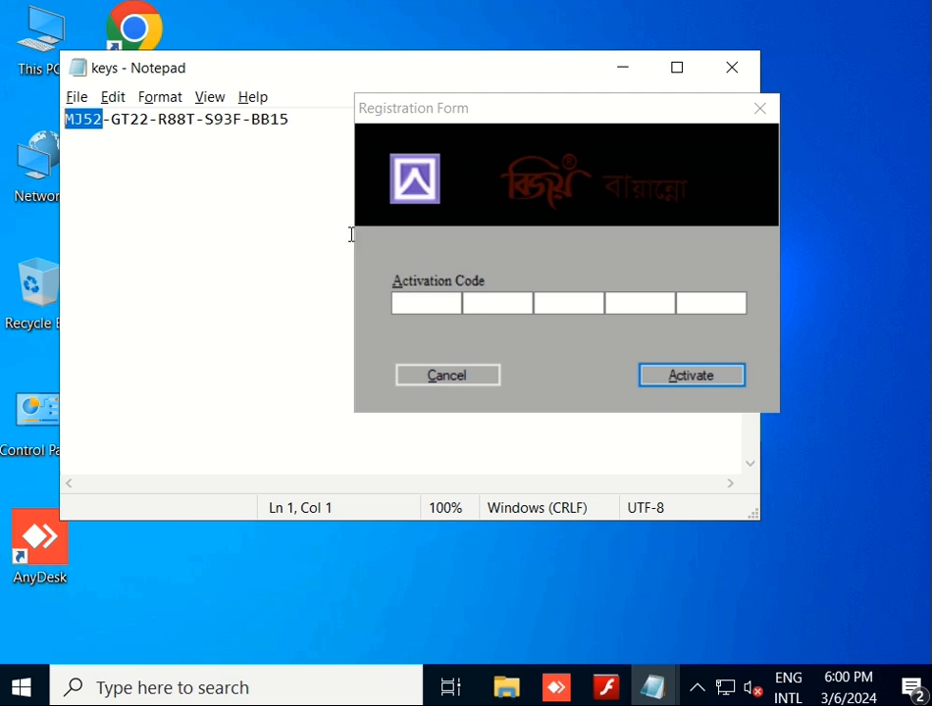
left_click(426, 302)
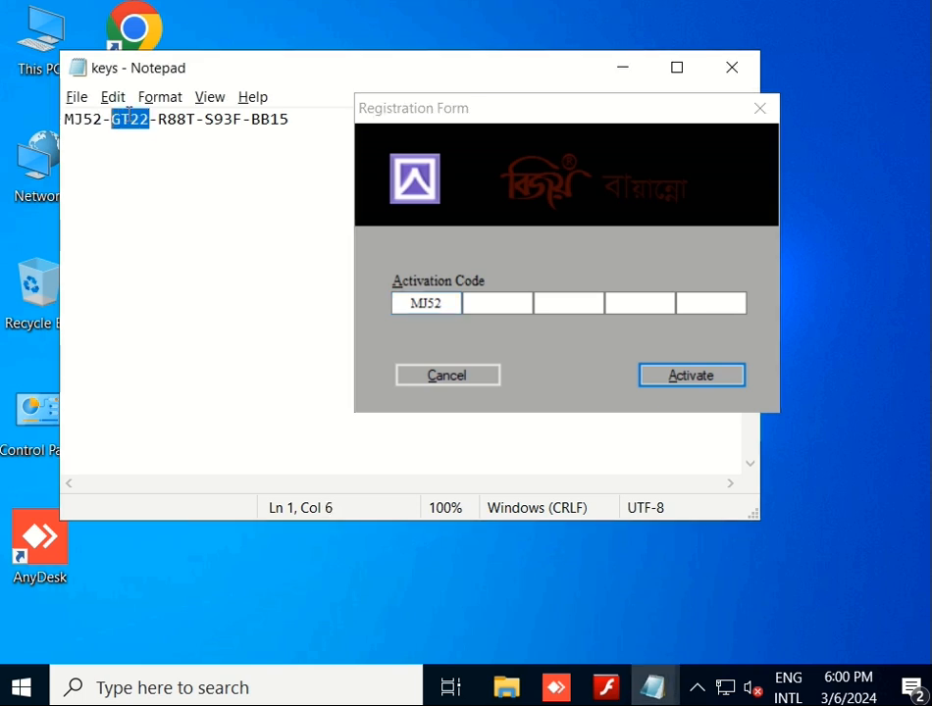
type("GT22")
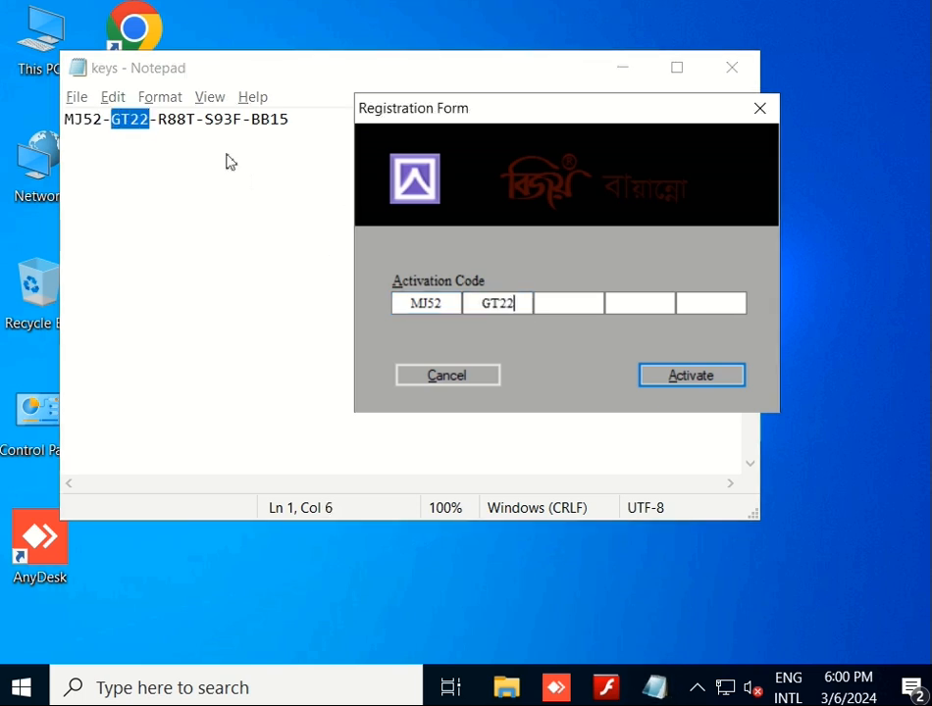
double_click(175, 120)
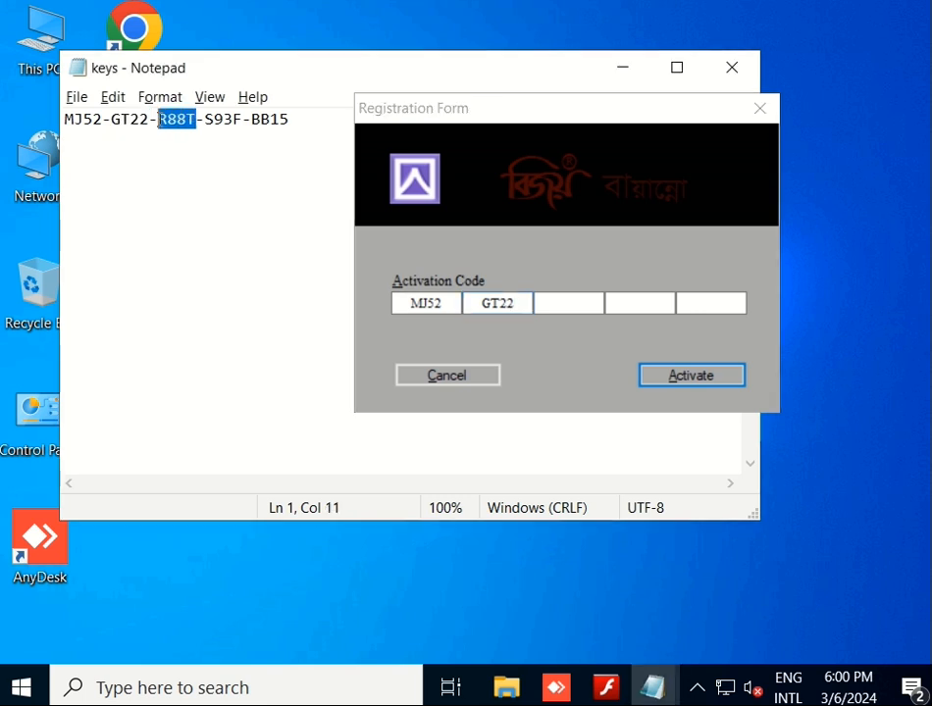
left_click(569, 302)
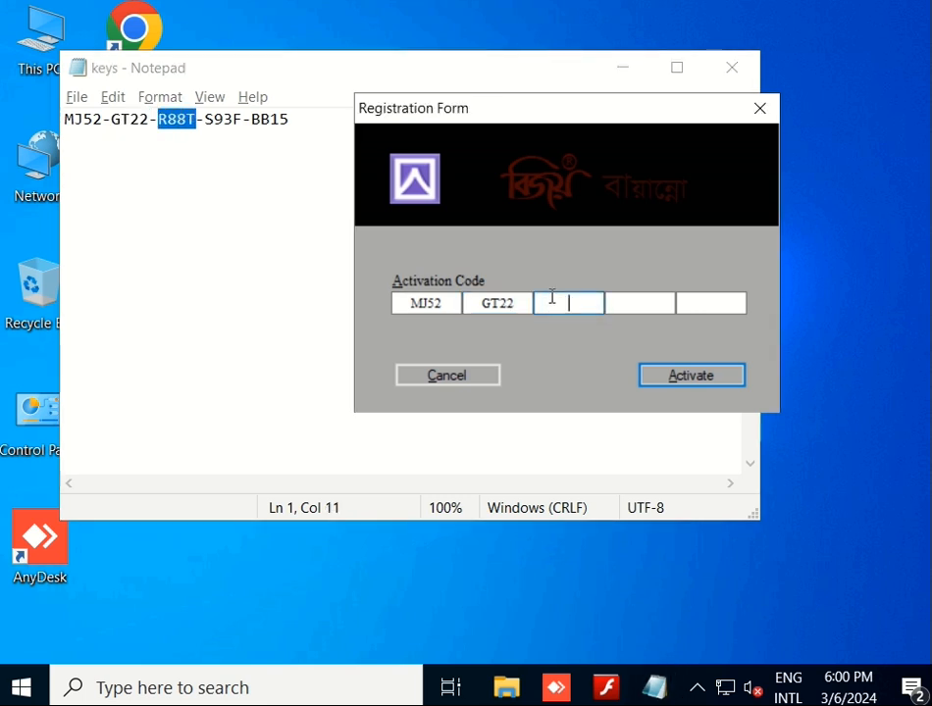
Step: Enter the remaining groups R88T, S93F and BB15 and activate the program
type("R88T")
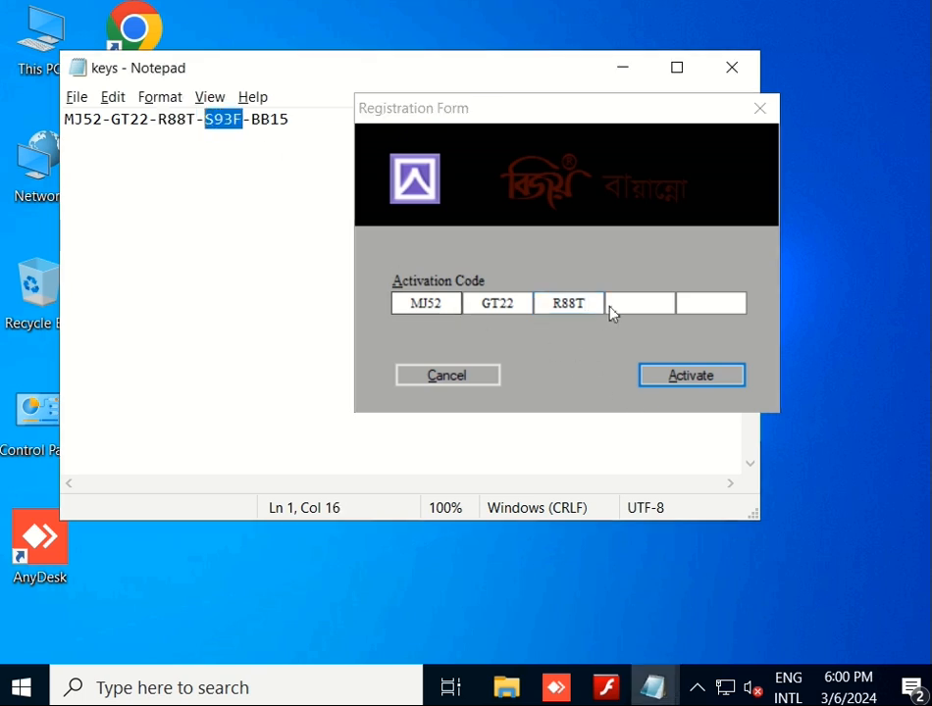
type("S93F")
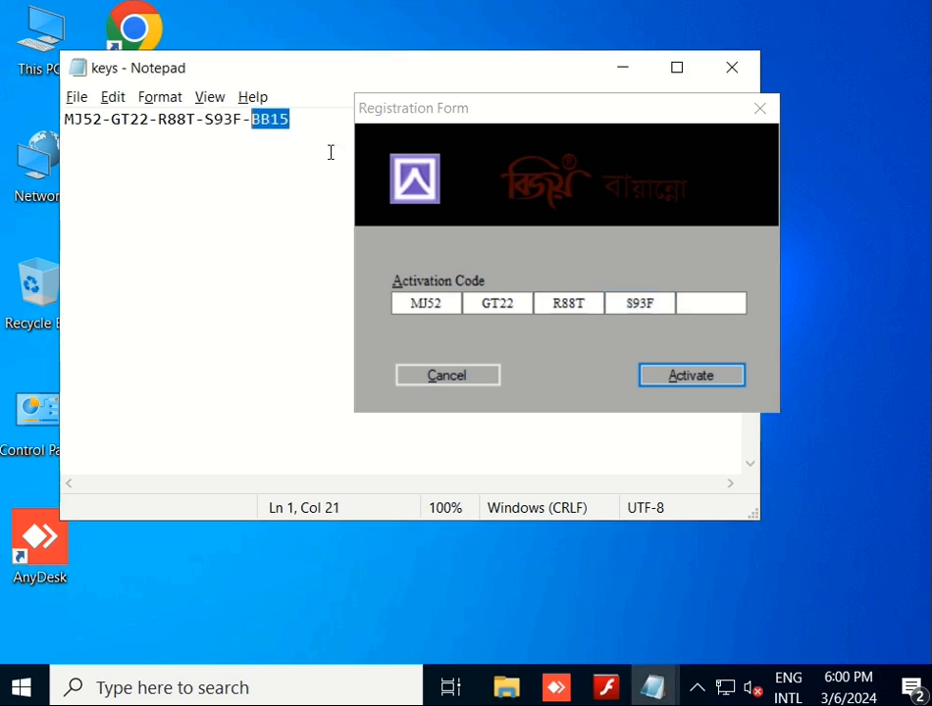
type("BB15")
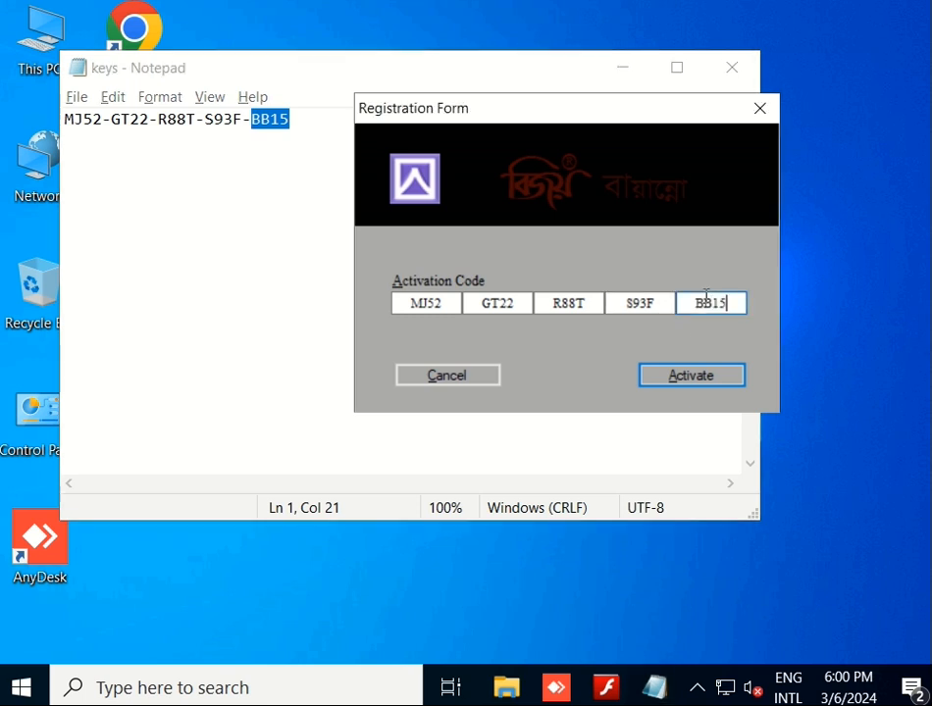
left_click(691, 375)
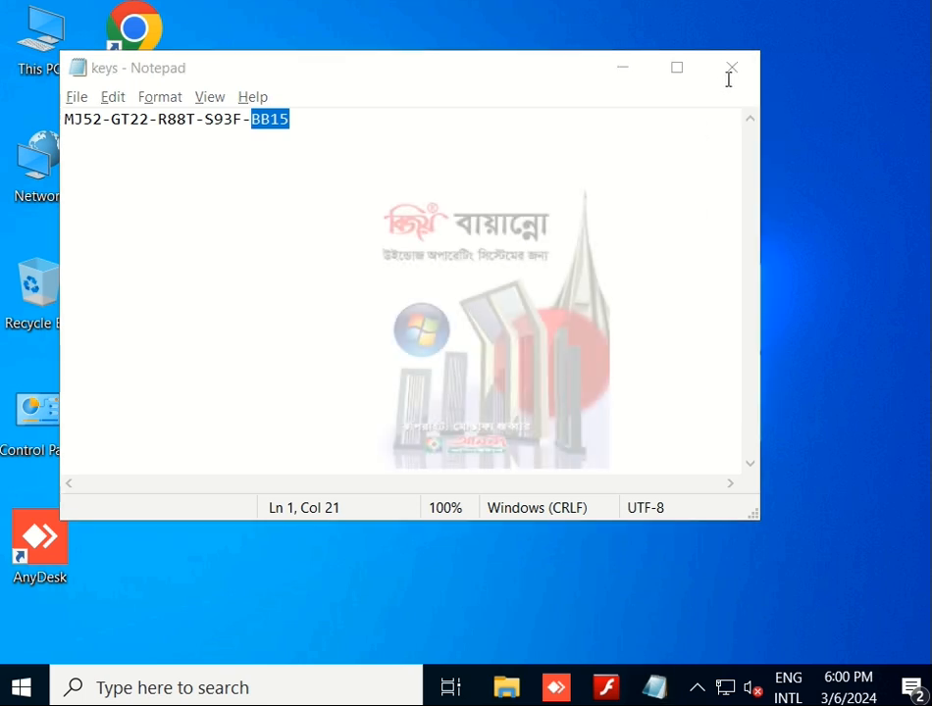
Step: Close Notepad and dock the Bijoy keyboard toolbar at the top of the desktop
left_click(730, 67)
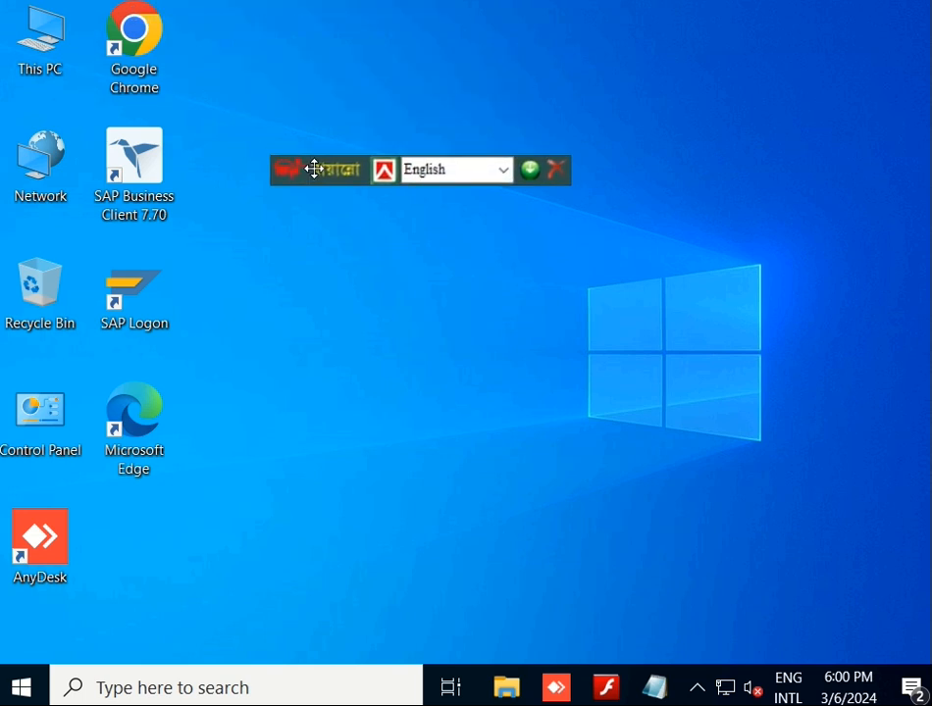
left_click_drag(314, 169, 422, 10)
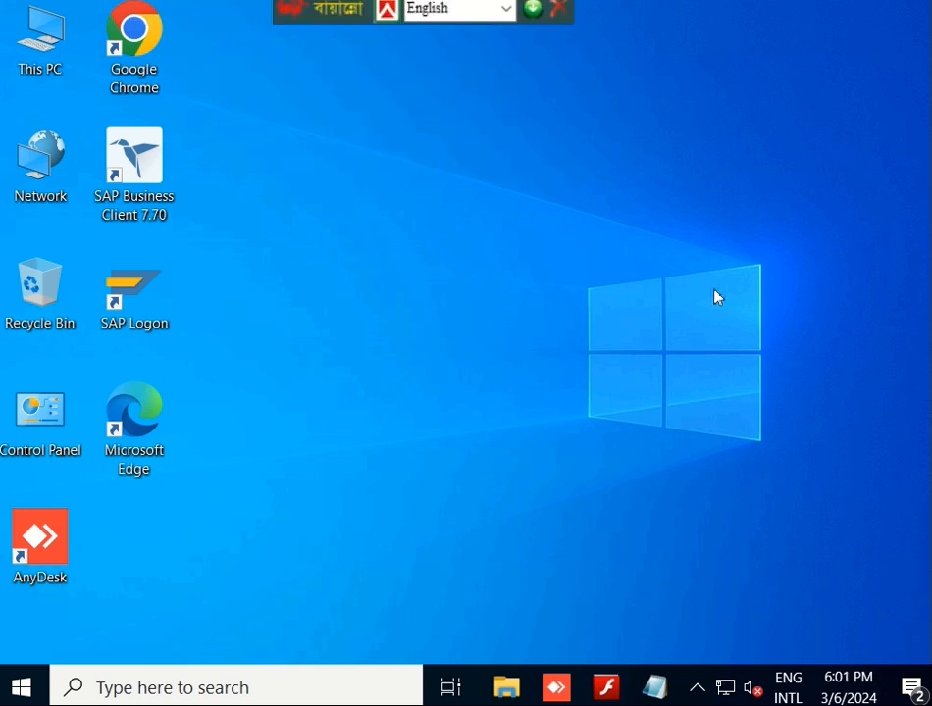